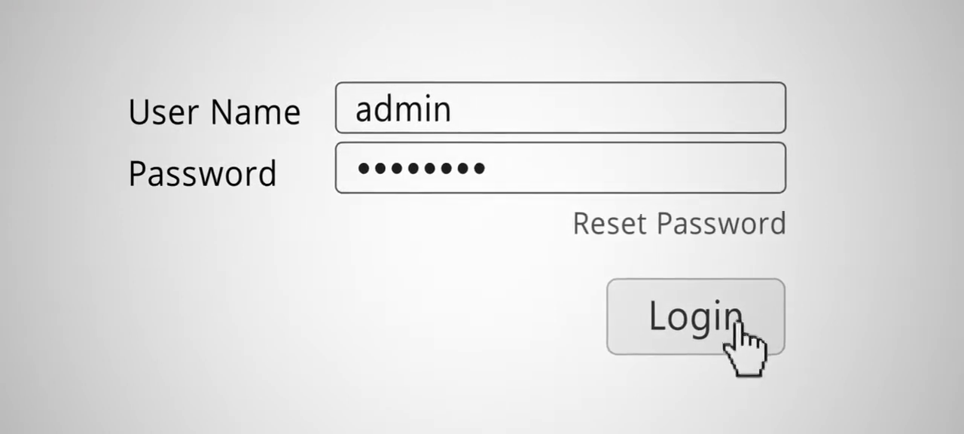
Step: Sign in to Unity Orchestrator with the pre-filled user name and password
click(694, 316)
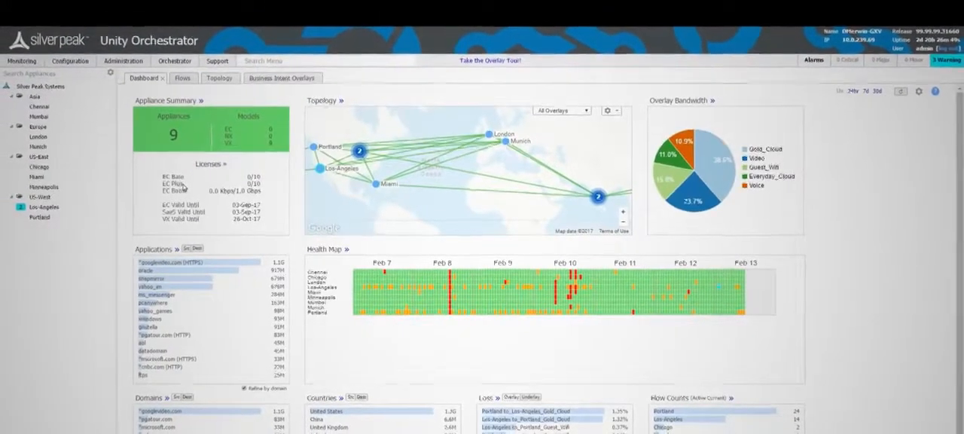
Step: Scroll through the dashboard's appliances, topology and overlay bandwidth overview
scroll(down, 3)
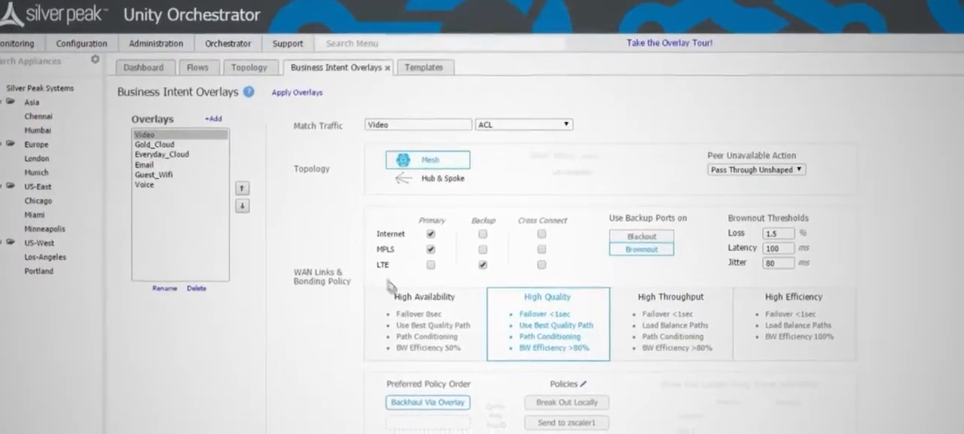
Step: Move 'Send to zscaler1' into the Video overlay's preferred Internet traffic policy order
scroll(down, 3)
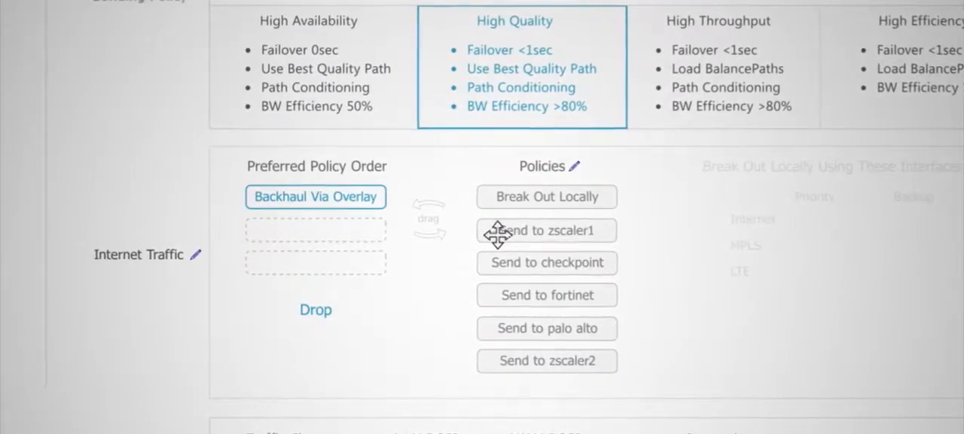
drag(546, 230, 315, 197)
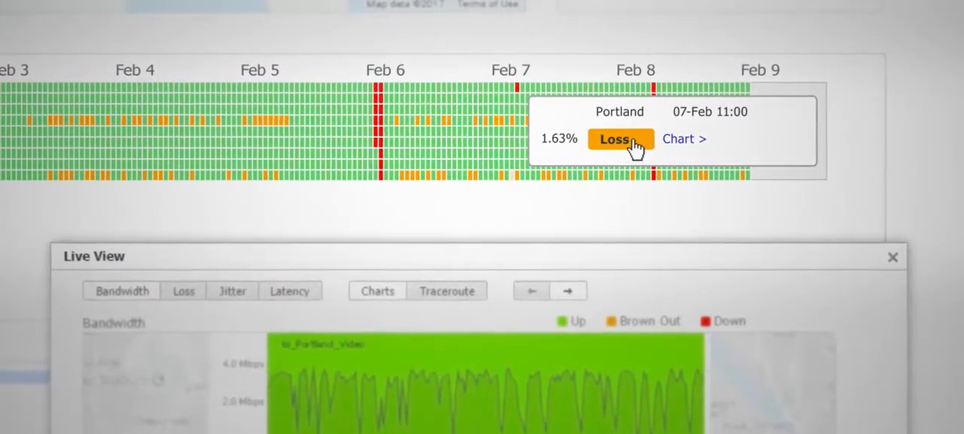
Step: Open the Portland loss trend charts per tunnel and enlarge them
click(615, 139)
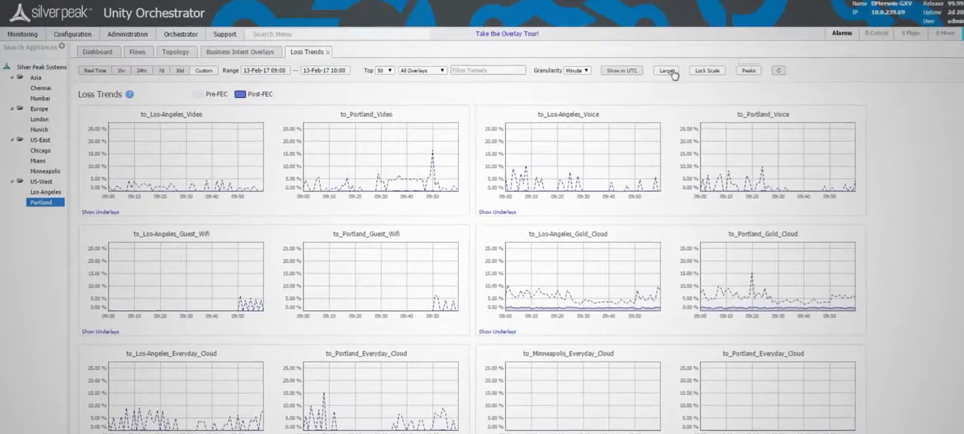
click(666, 70)
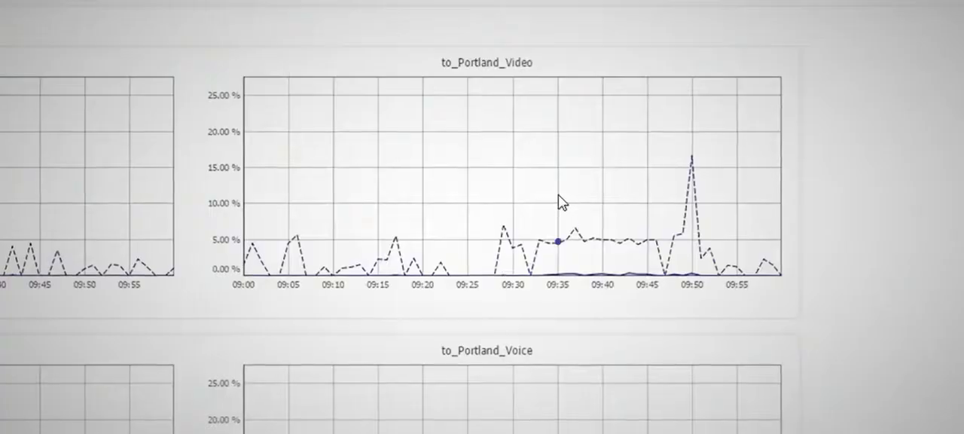